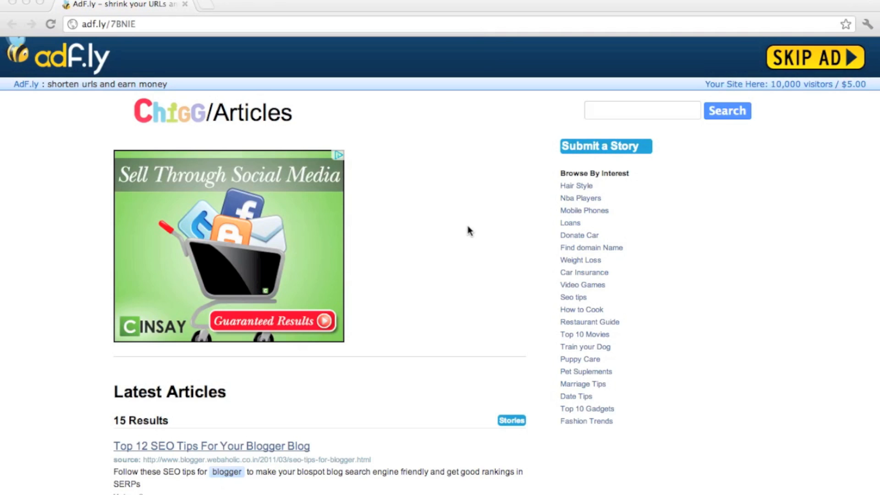
mouse_move(427, 161)
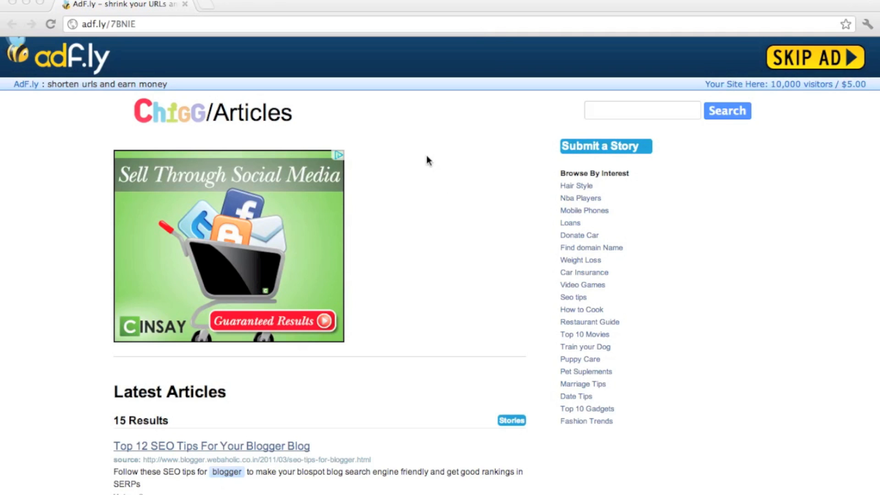
mouse_move(300, 307)
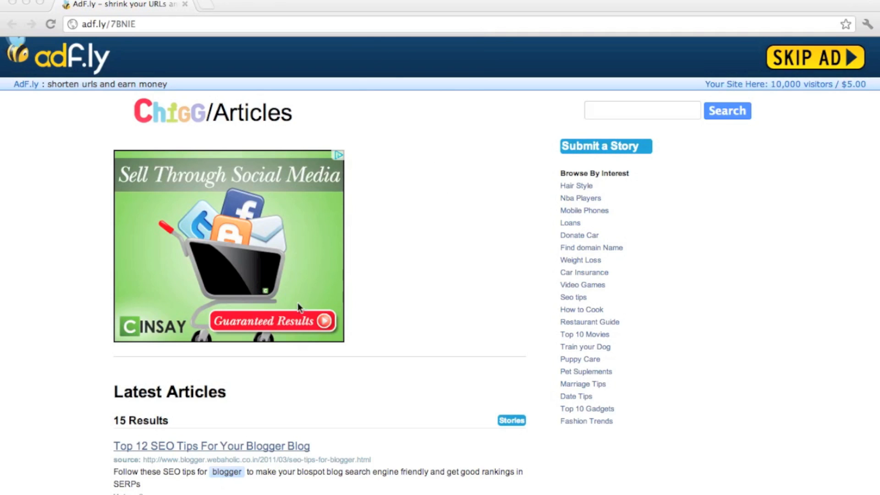
mouse_move(331, 92)
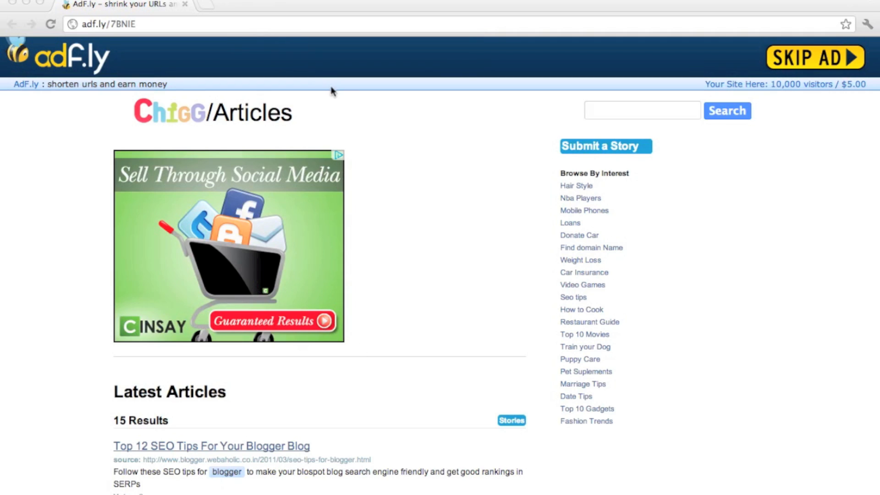
mouse_move(429, 165)
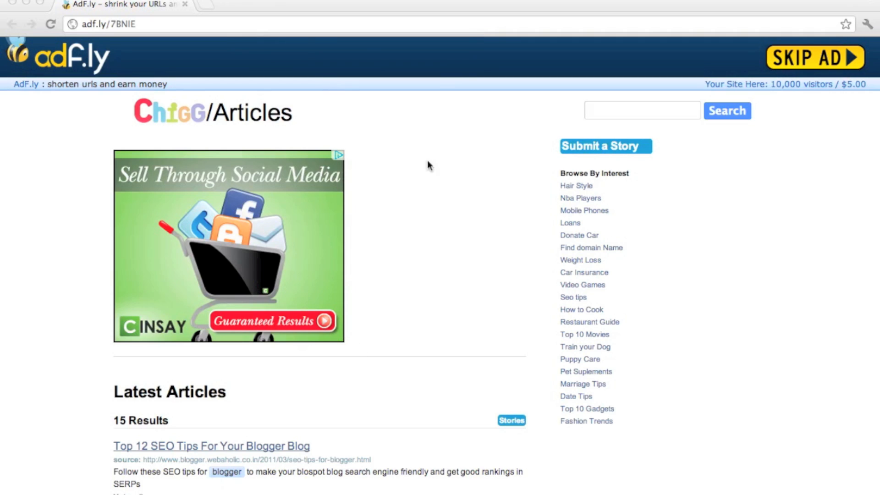
mouse_move(364, 137)
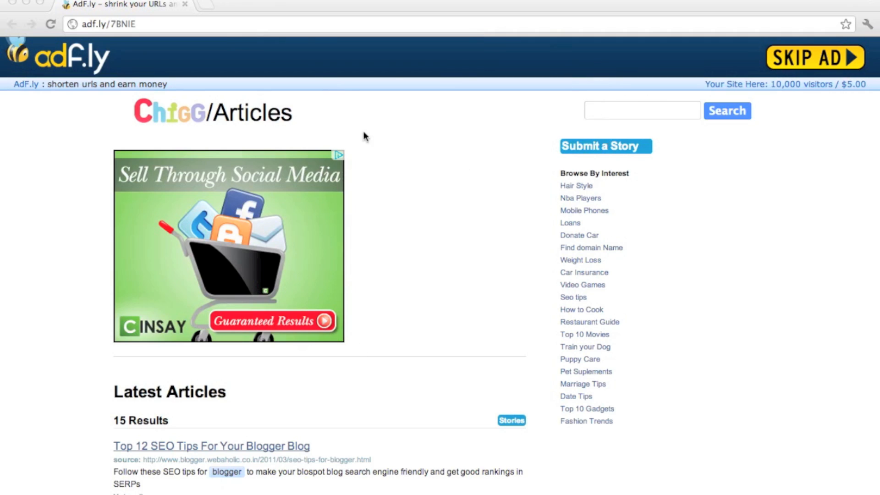
mouse_move(826, 57)
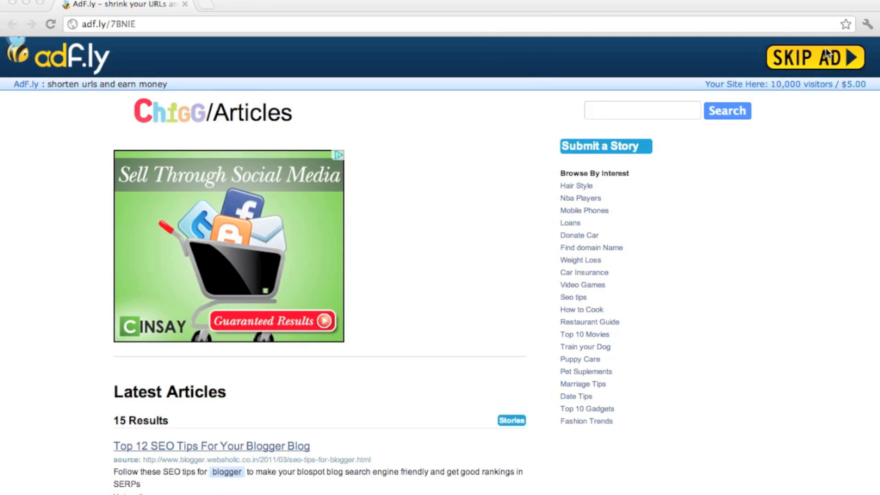
mouse_move(603, 77)
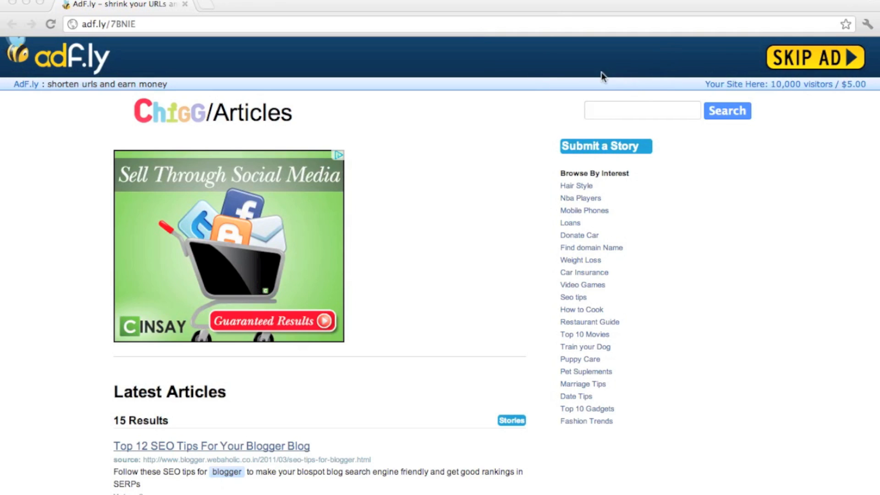
mouse_move(542, 95)
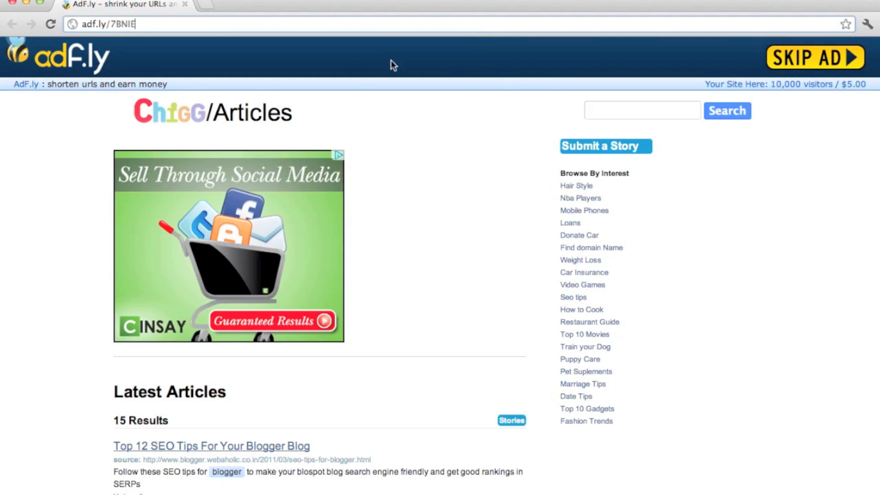
mouse_move(792, 61)
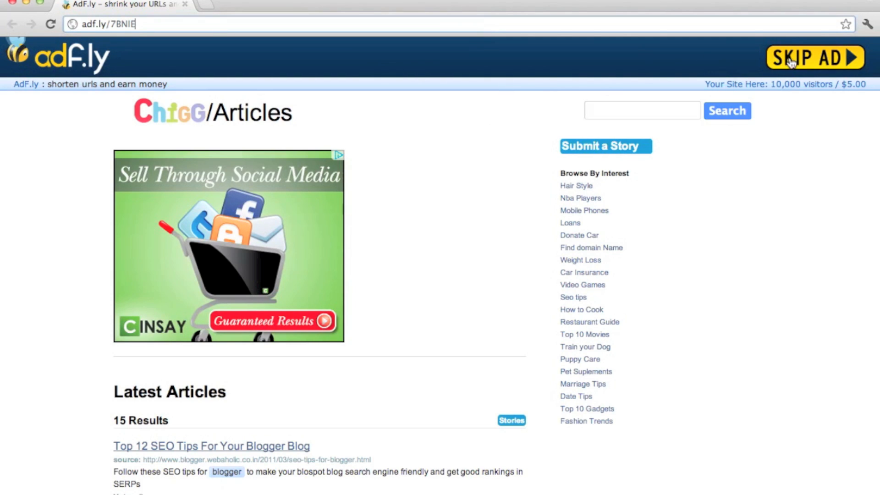
mouse_move(421, 226)
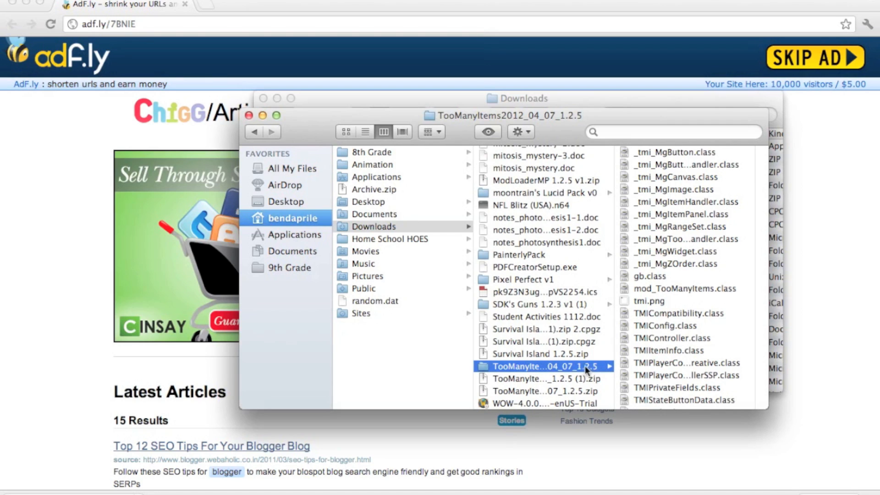
mouse_move(556, 367)
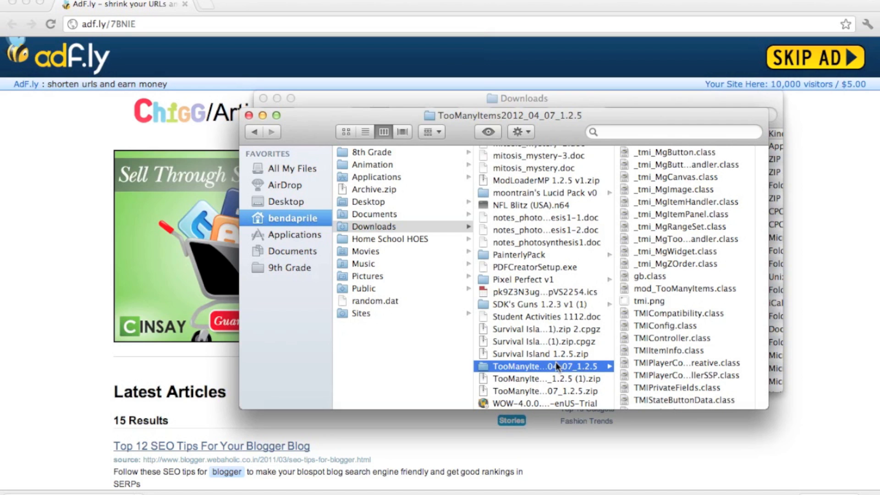
mouse_move(644, 372)
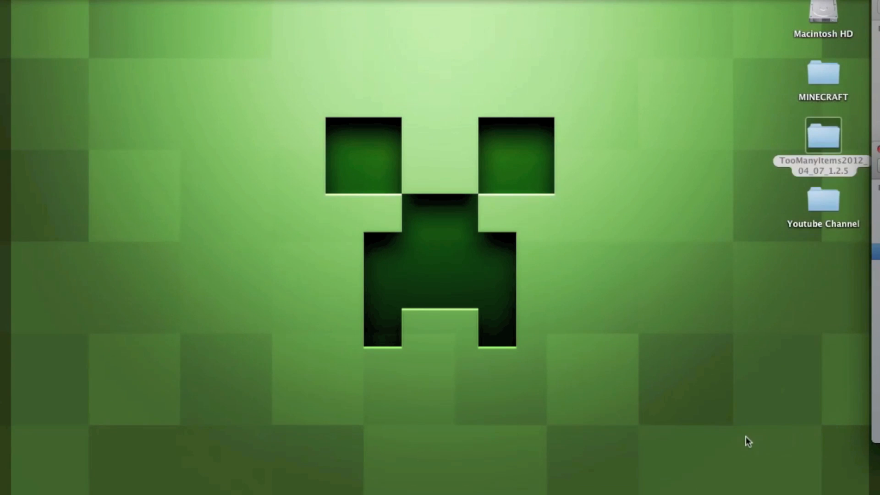
mouse_move(782, 300)
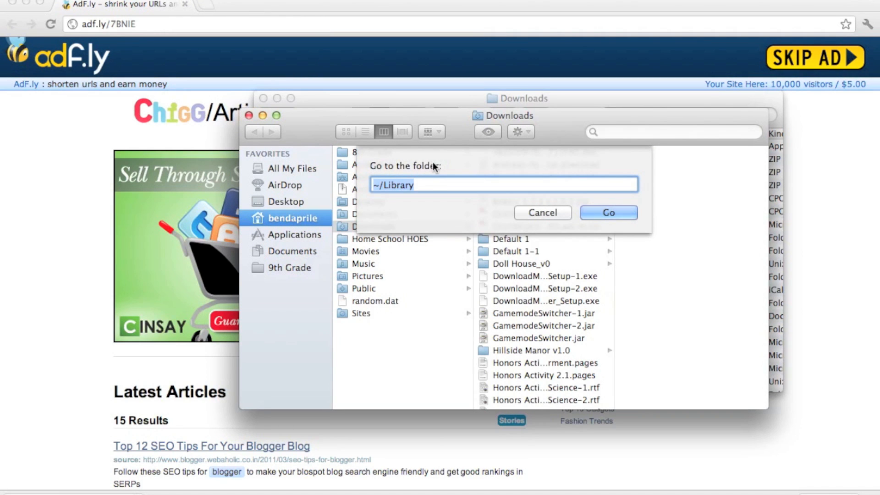
Go to ~/Library, open Application Support, and scroll down to the minecraft folder.
left_click(608, 212)
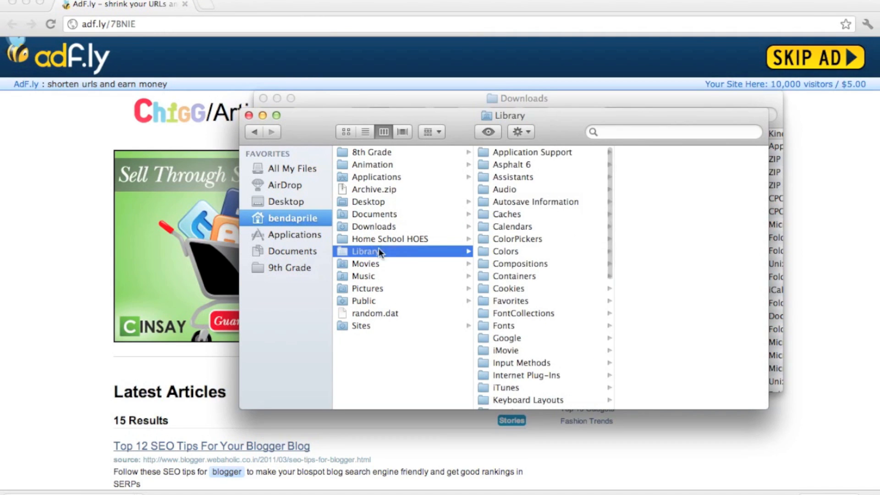
mouse_move(508, 220)
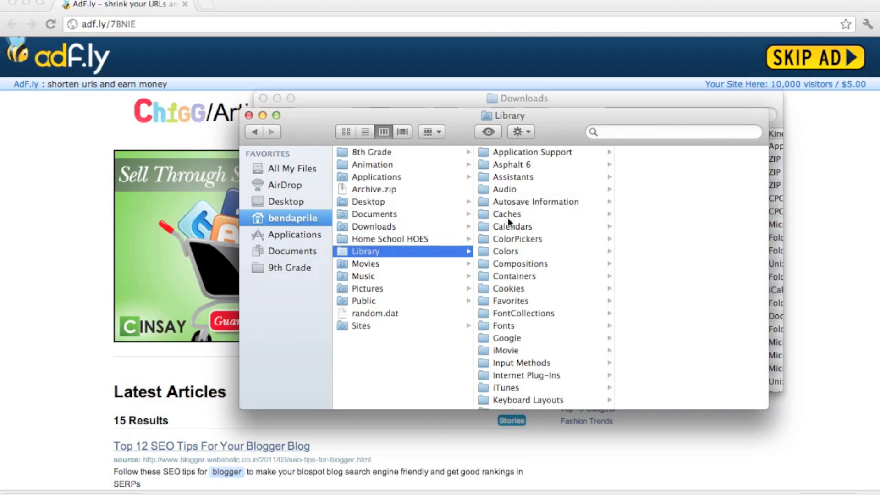
left_click(531, 152)
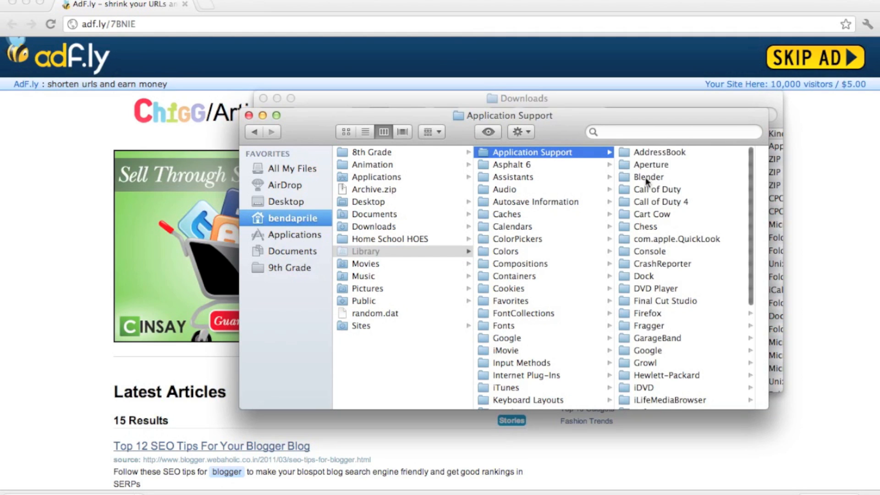
scroll("down", 3)
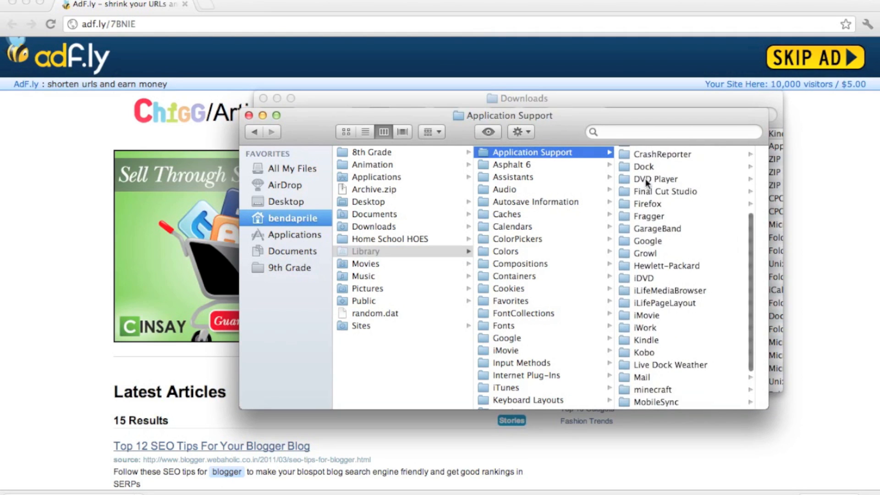
Open minecraft > bin > minecraft.jar and list its class files in List view.
left_click(653, 389)
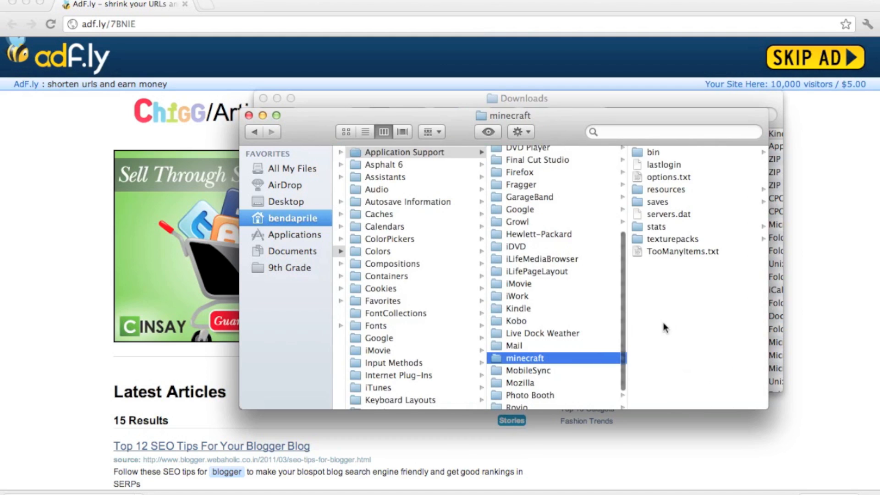
left_click(653, 152)
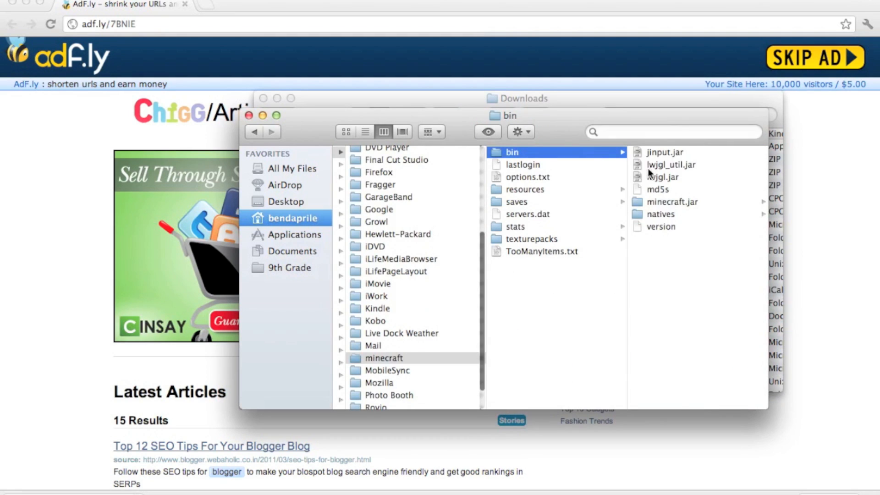
mouse_move(664, 207)
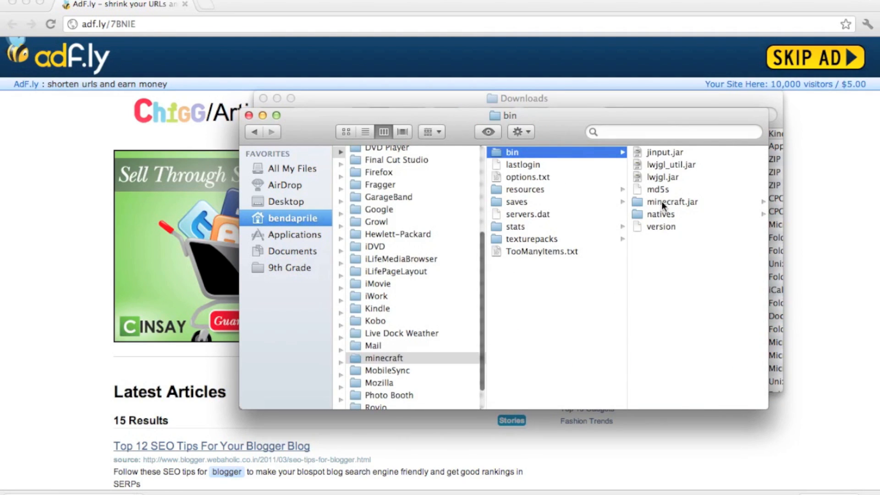
mouse_move(675, 210)
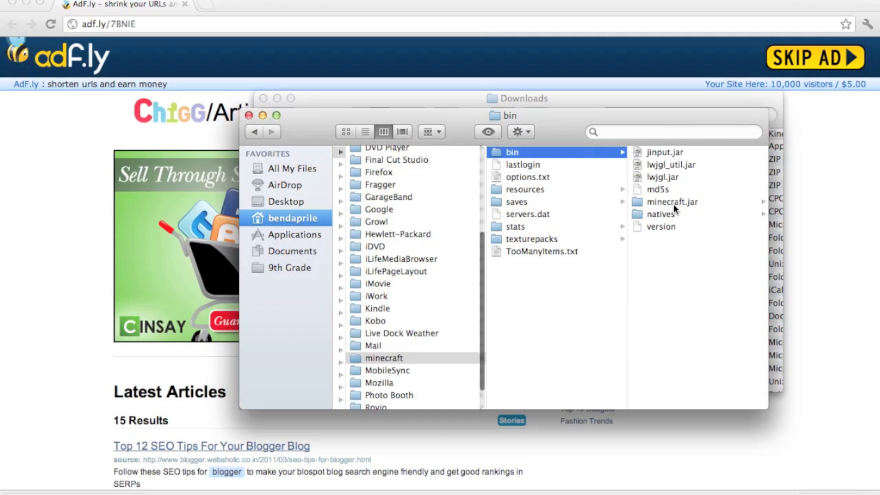
mouse_move(664, 255)
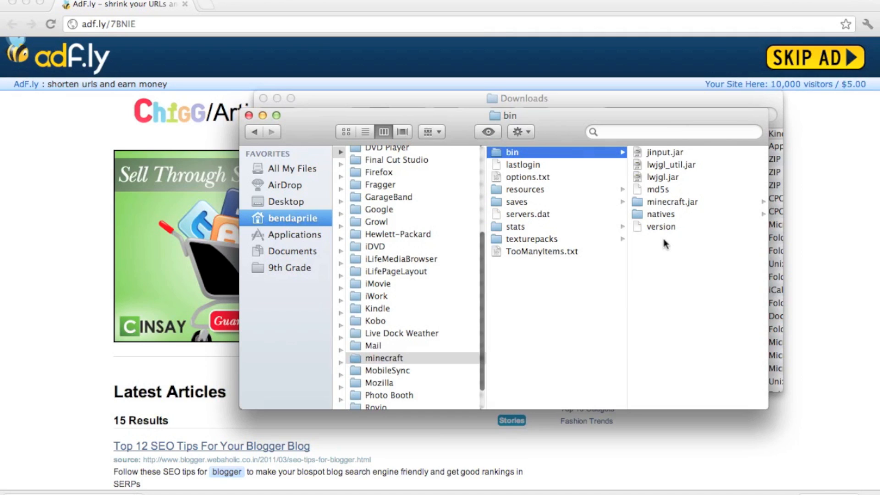
mouse_move(653, 247)
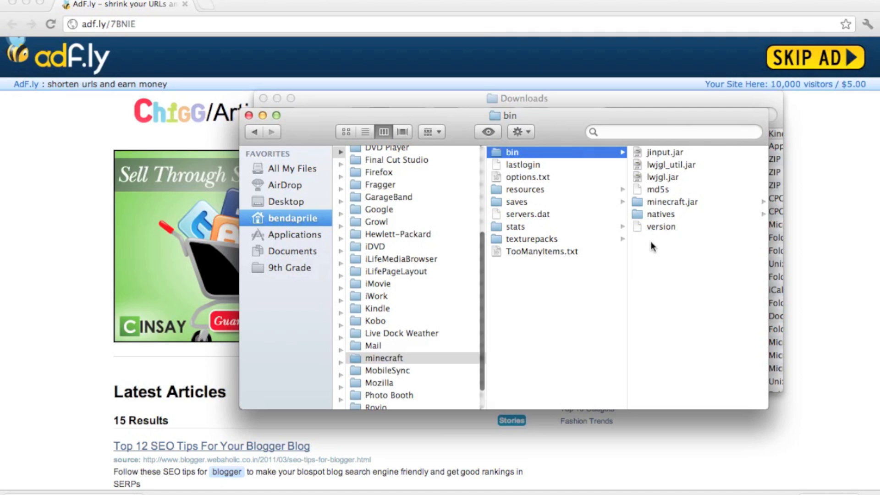
mouse_move(677, 208)
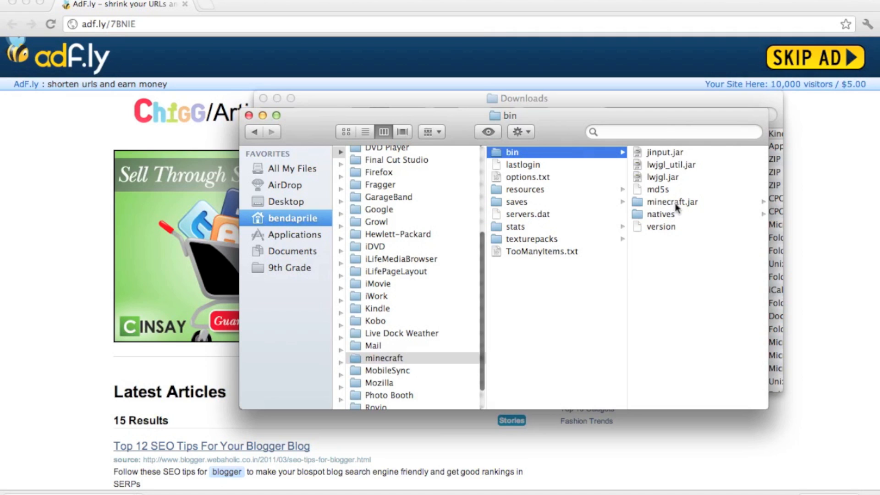
left_click(672, 201)
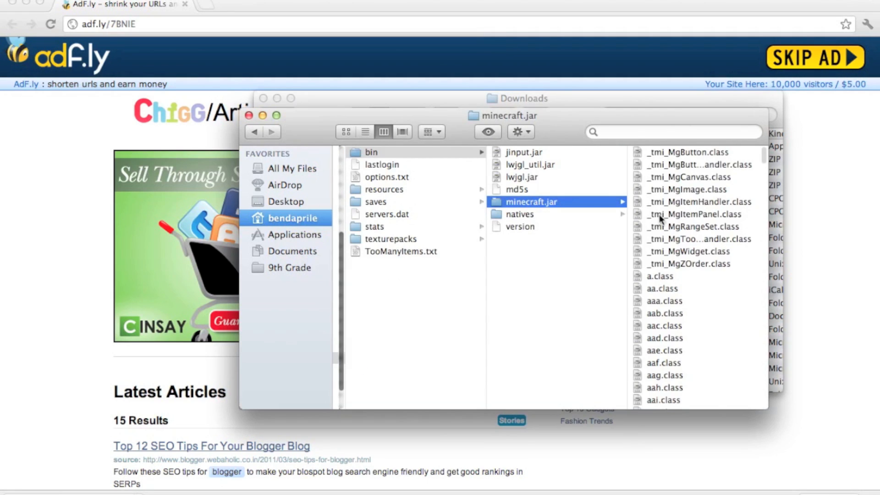
scroll("down", 3)
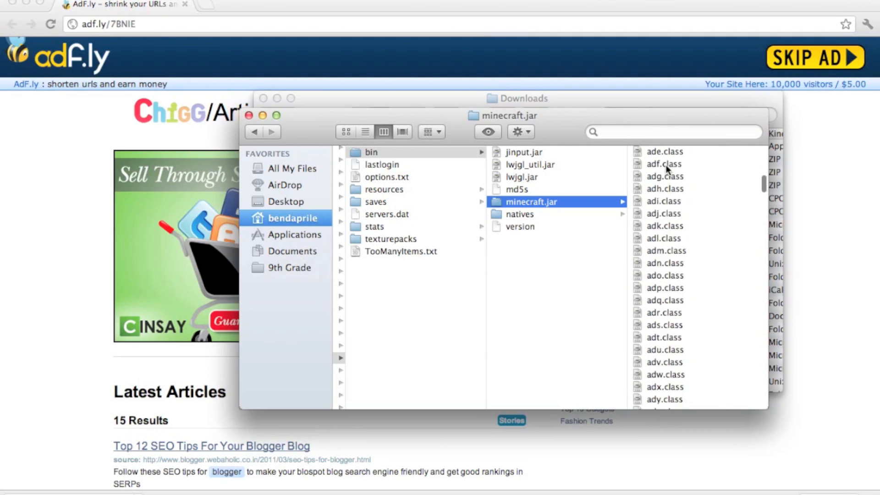
scroll("up", 3)
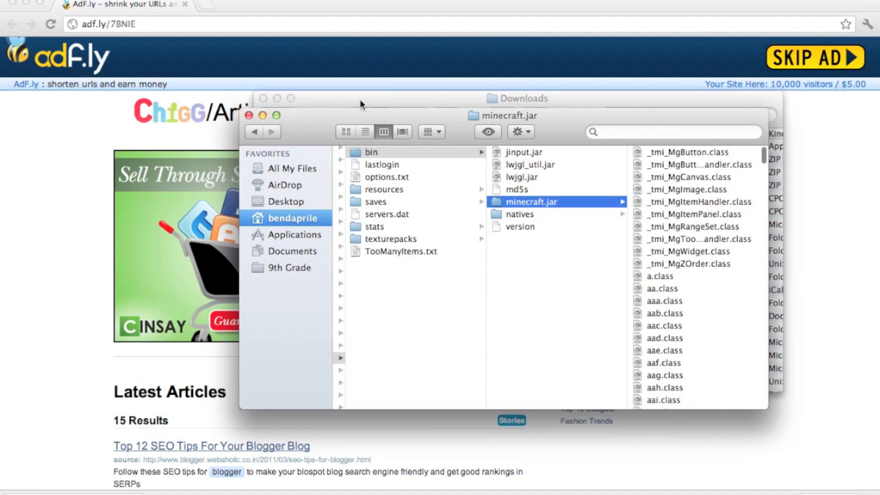
left_click(365, 131)
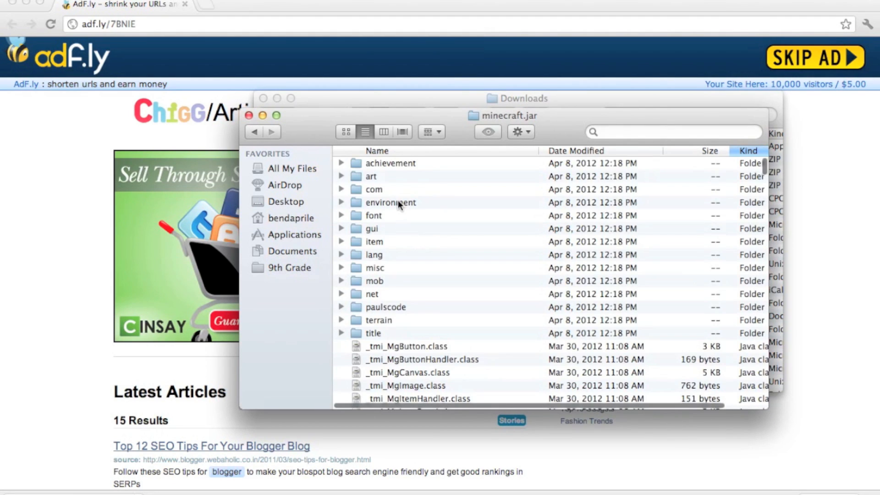
mouse_move(455, 220)
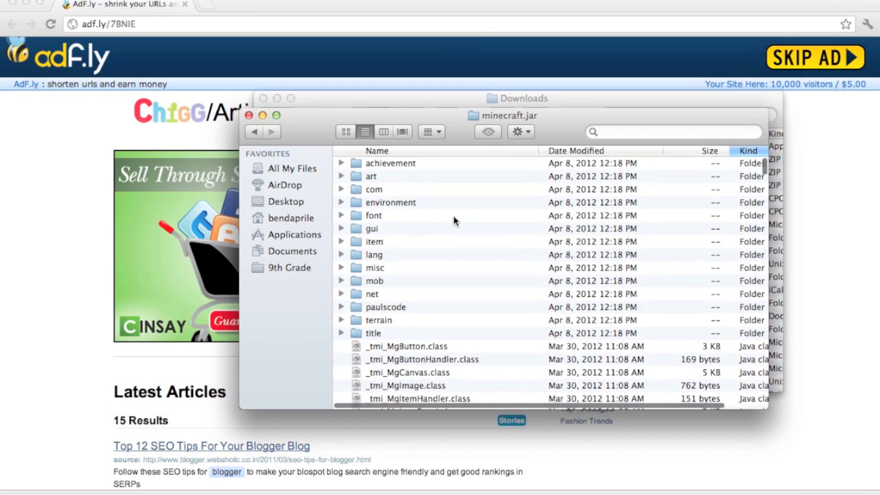
mouse_move(487, 115)
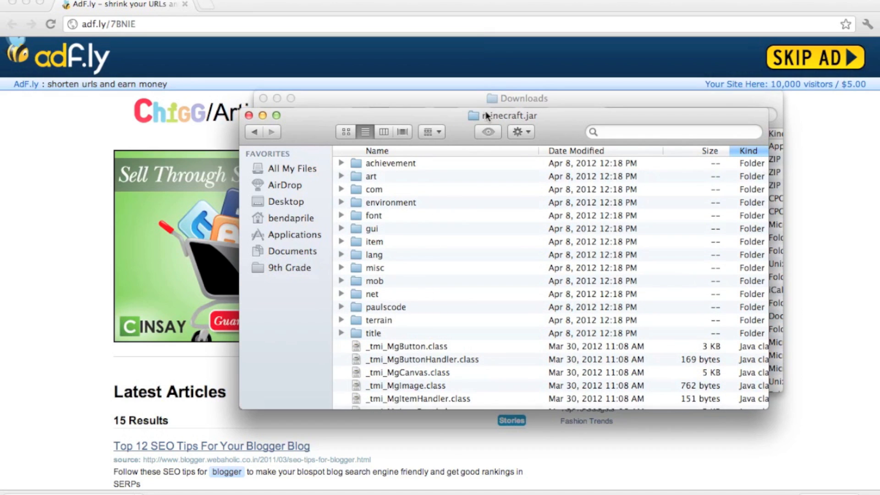
mouse_move(390, 267)
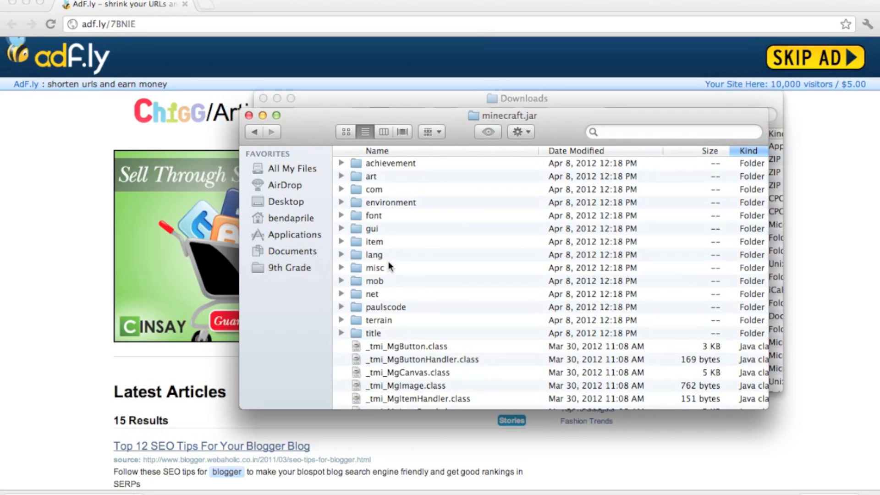
mouse_move(396, 208)
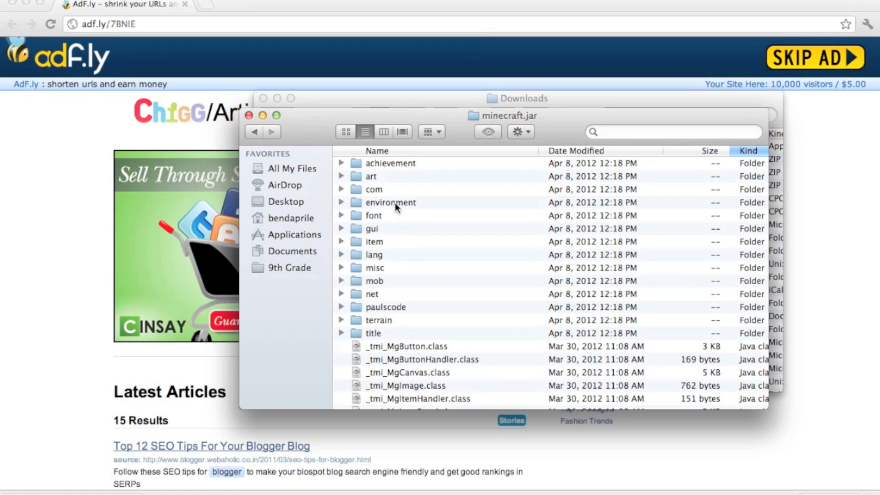
mouse_move(396, 207)
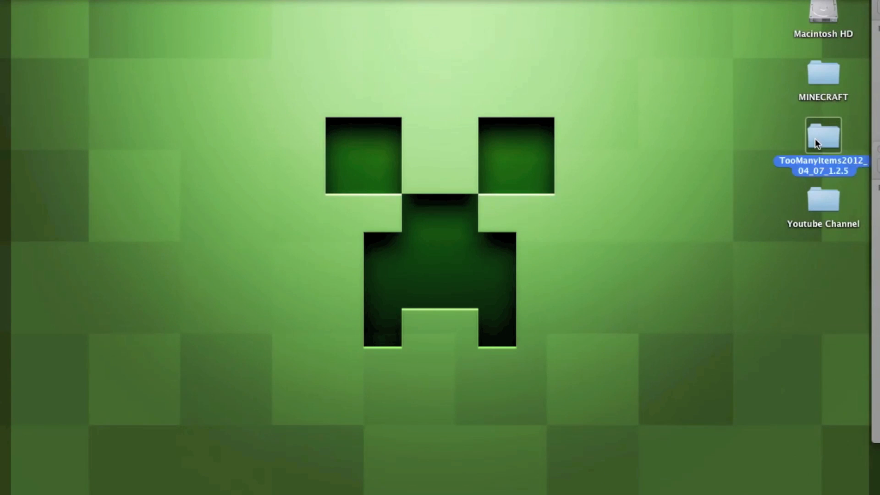
Copy every class file from the desktop TooManyItems2012_04_07_1.2.5 folder.
double_click(823, 137)
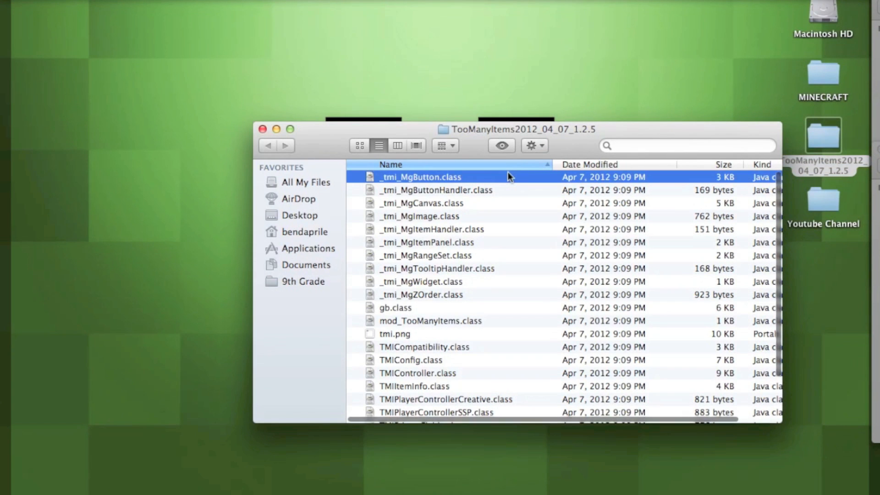
scroll("down", 3)
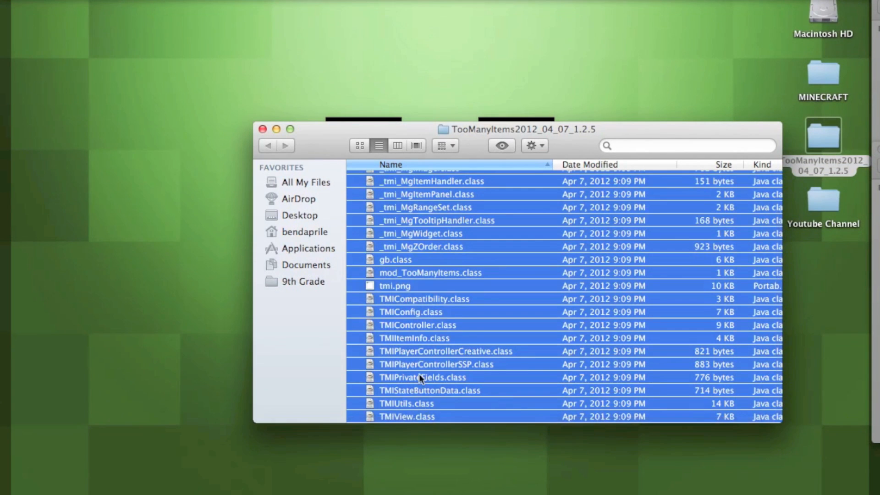
right_click(422, 377)
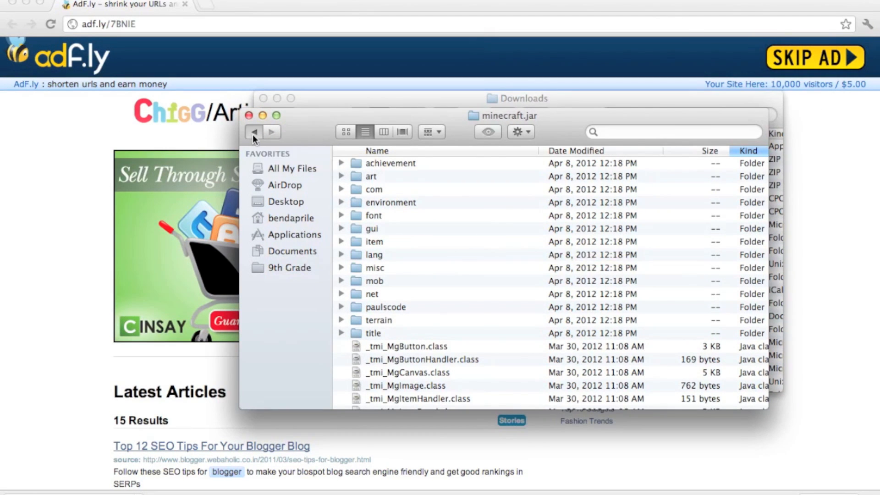
Paste the copied files into minecraft.jar in column view, replacing same-named files.
left_click(384, 131)
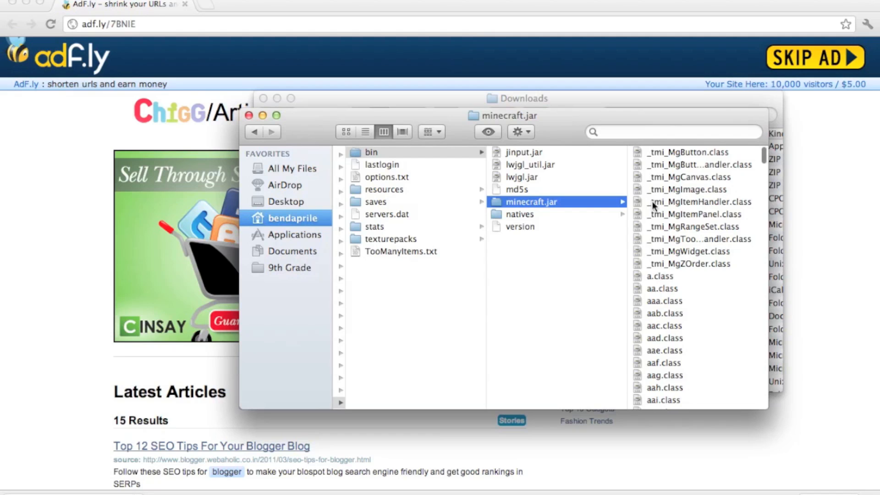
right_click(530, 202)
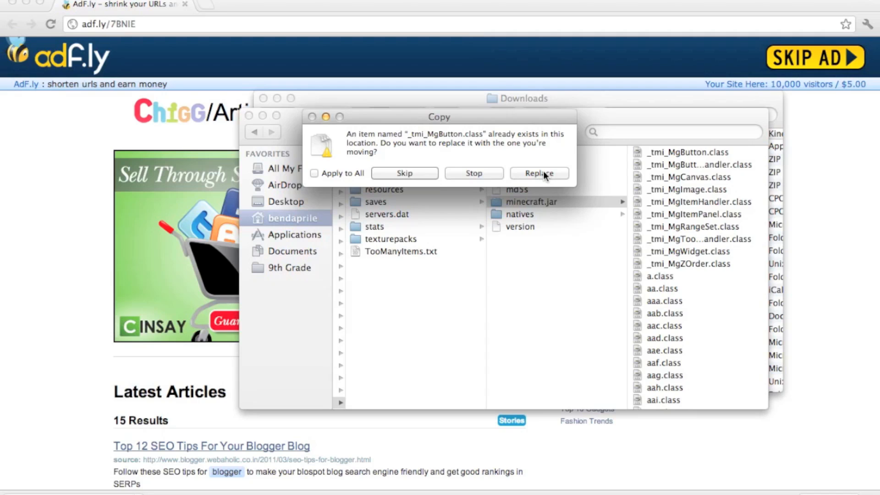
left_click(314, 173)
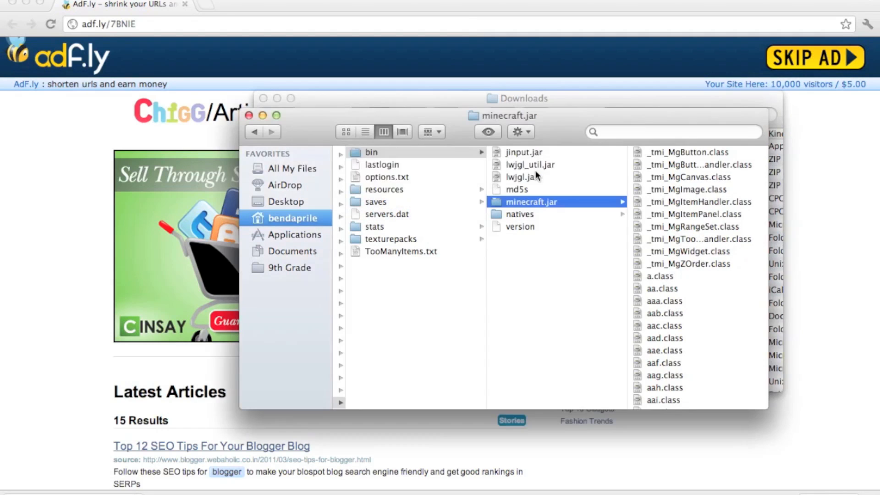
mouse_move(333, 122)
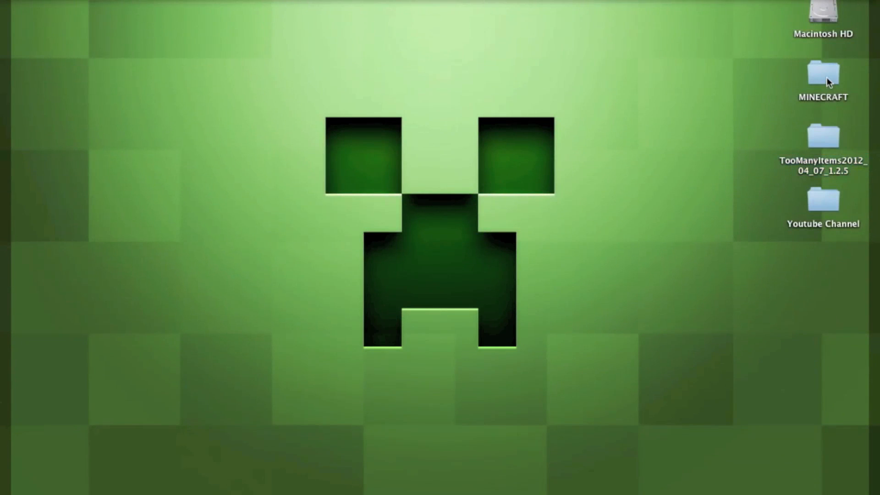
Launch the Minecraft app from MINECRAFT > Pictureish Pack on the desktop.
double_click(823, 74)
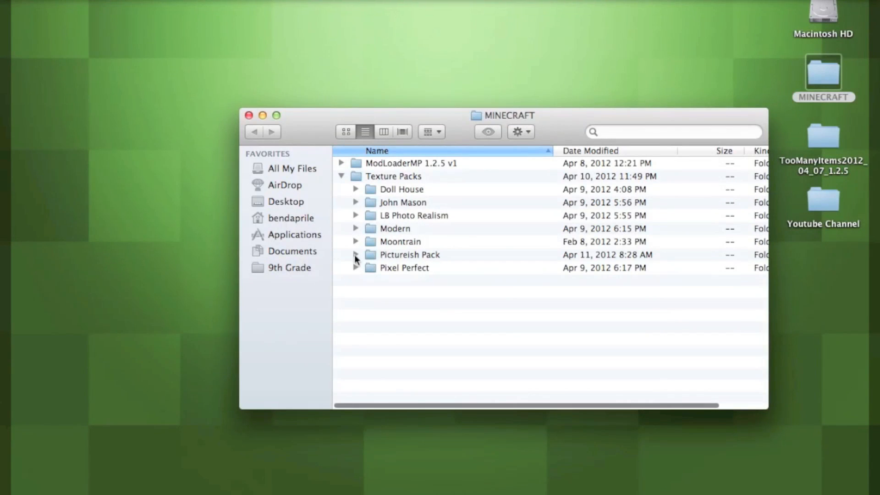
left_click(355, 255)
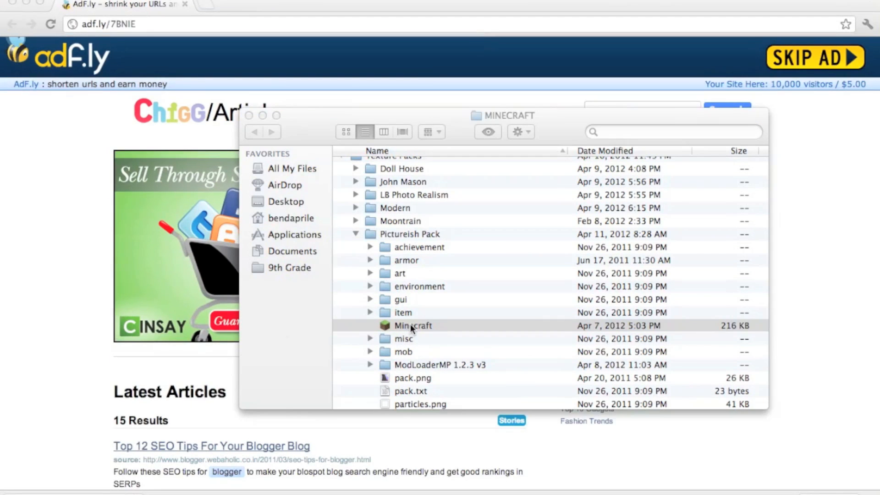
double_click(413, 325)
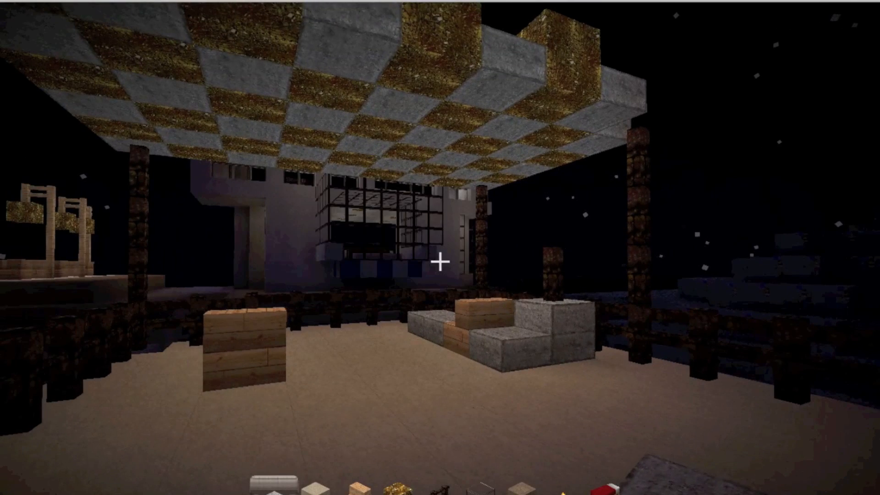
key("e")
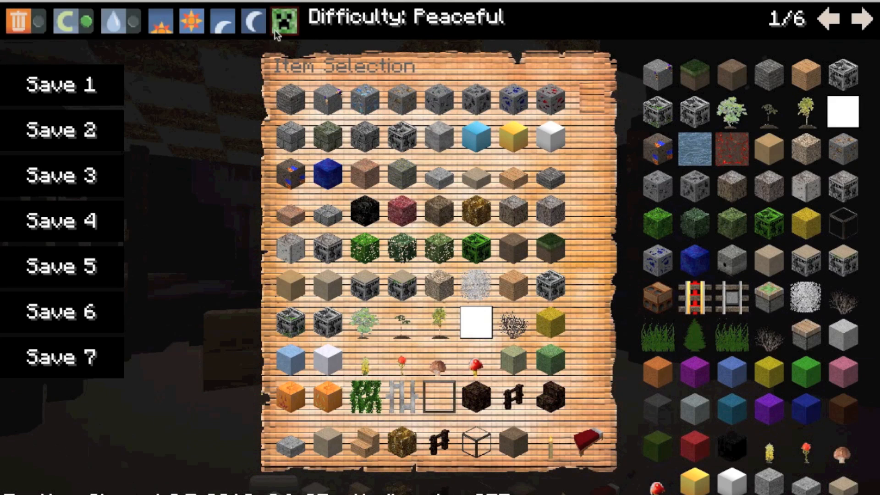
left_click(69, 19)
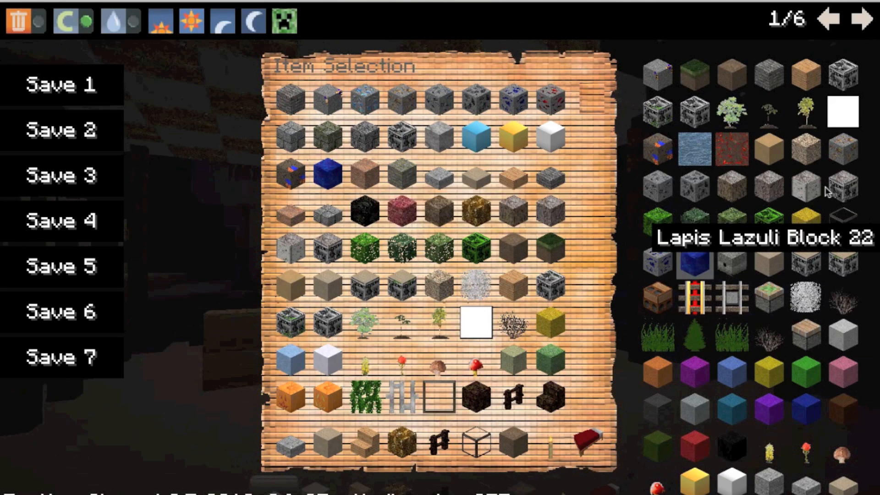
left_click(867, 22)
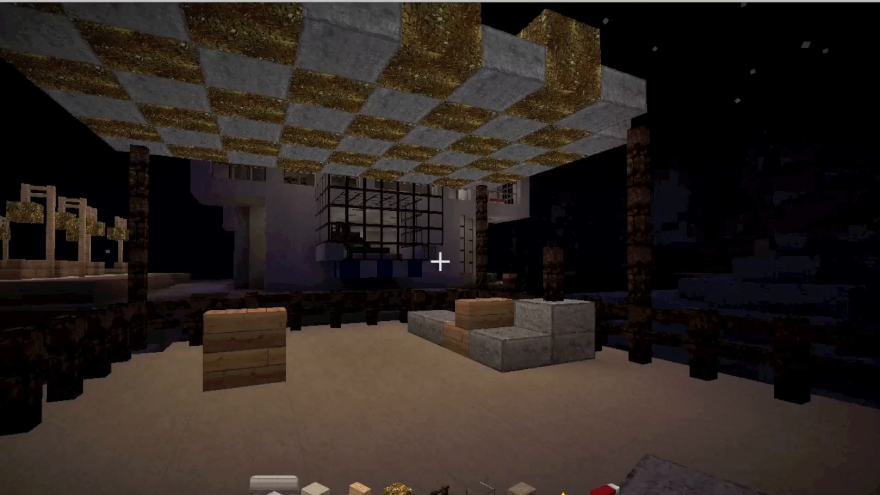
mouse_move(440, 247)
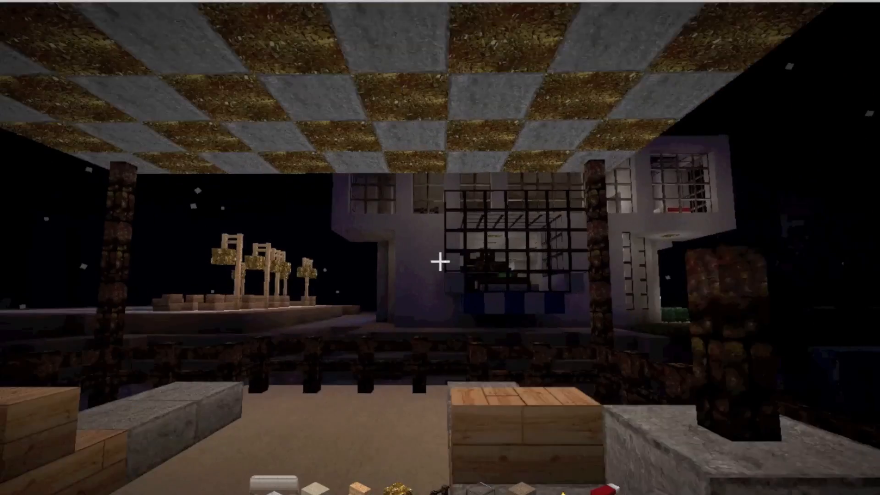
mouse_move(441, 264)
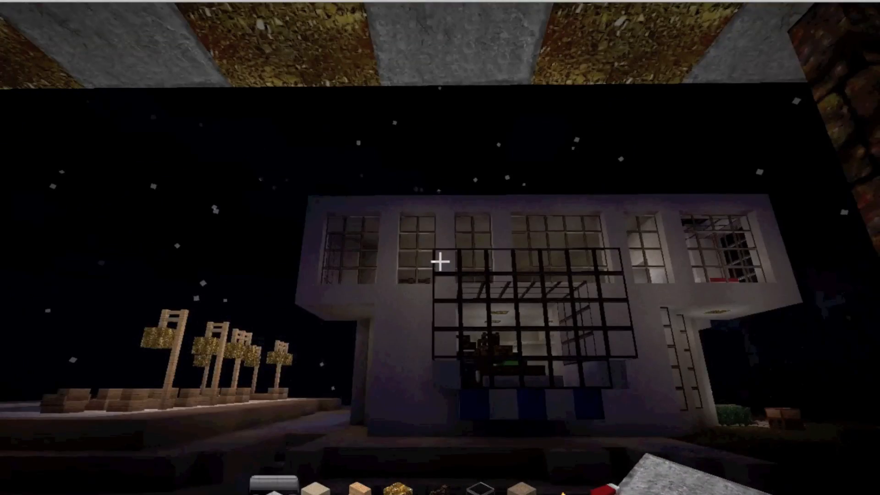
mouse_move(440, 260)
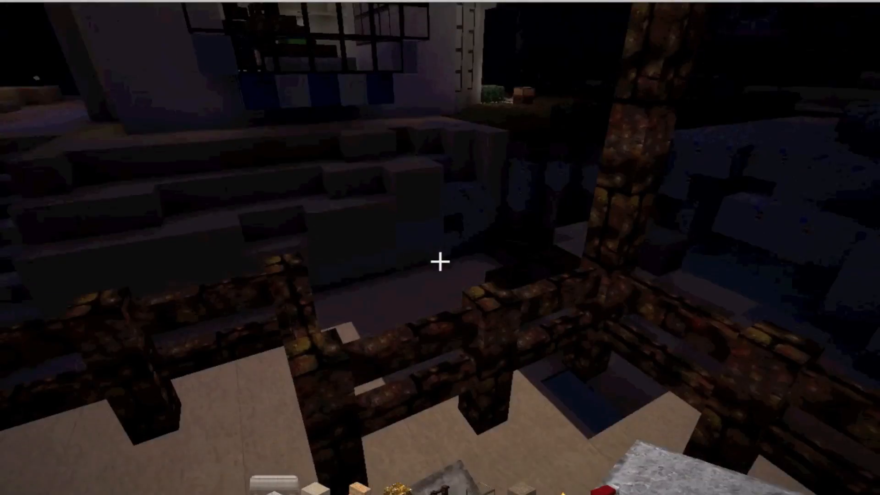